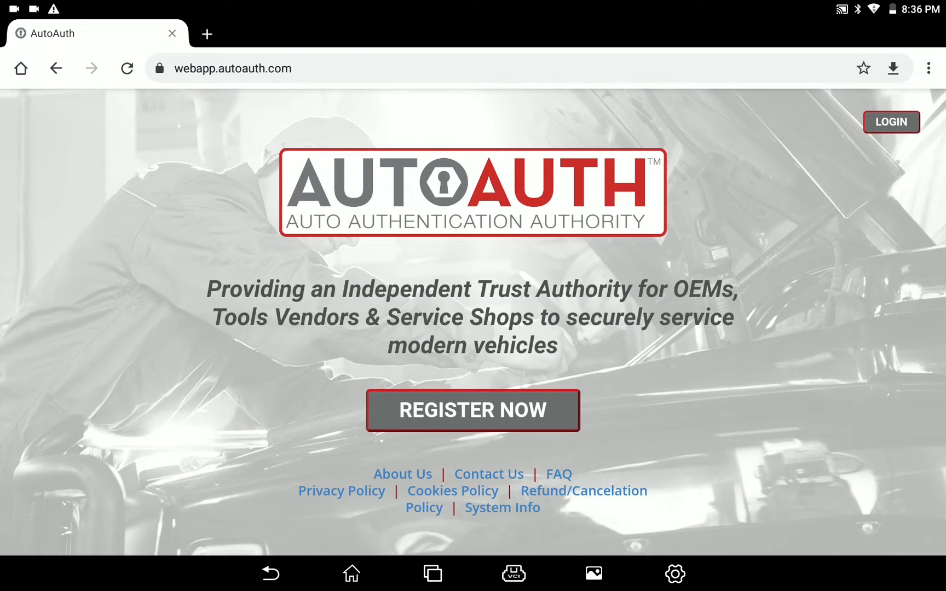
# - Open the technician signup form, review it, and choose Launch X431 Throttle as the tool
pyautogui.click(473, 410)
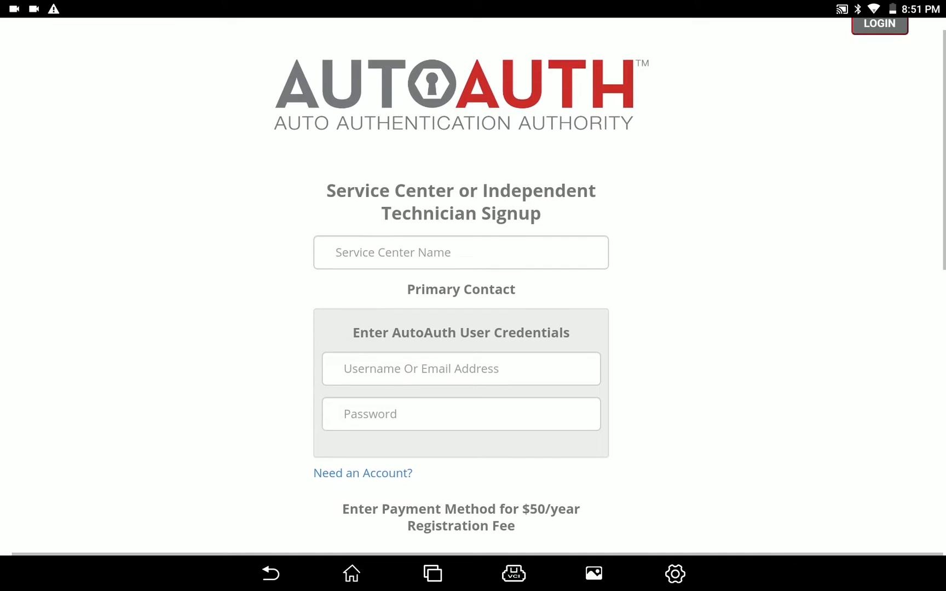
pyautogui.scroll(-3)
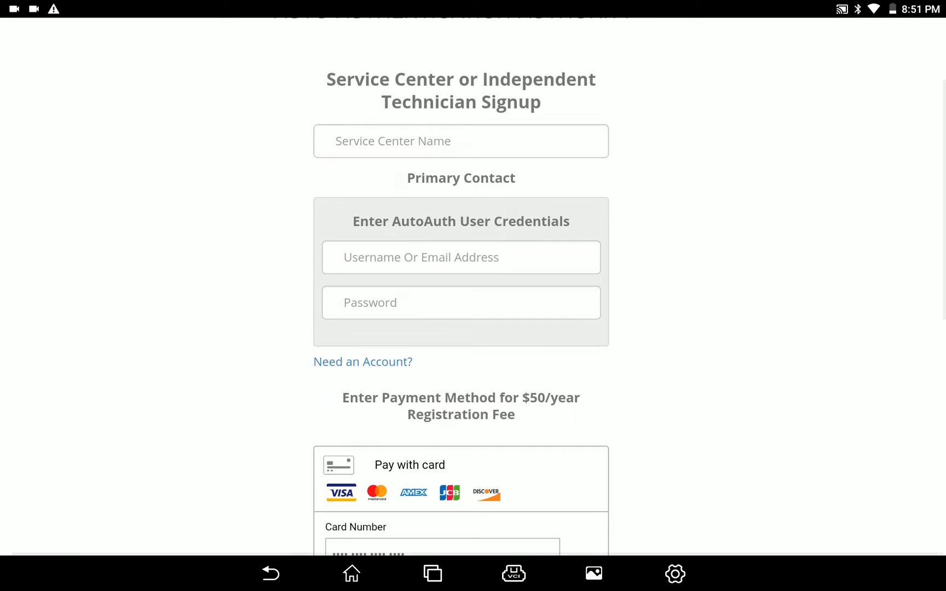
pyautogui.scroll(-3)
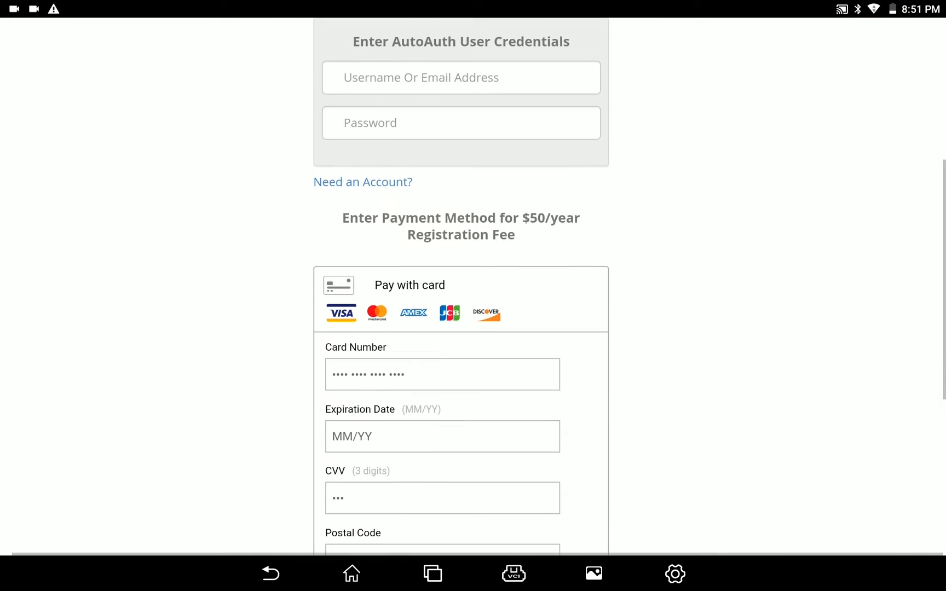
pyautogui.scroll(-3)
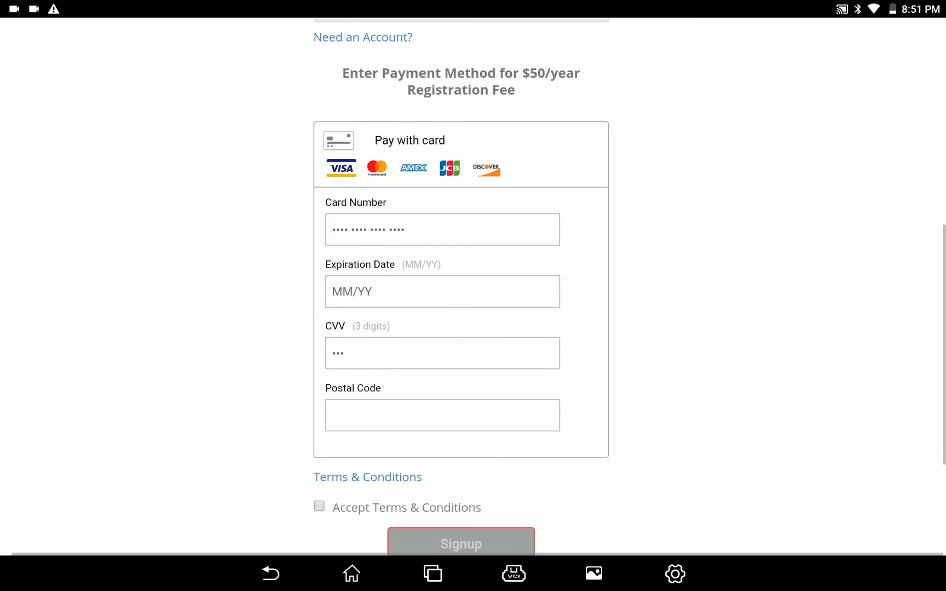
pyautogui.scroll(-3)
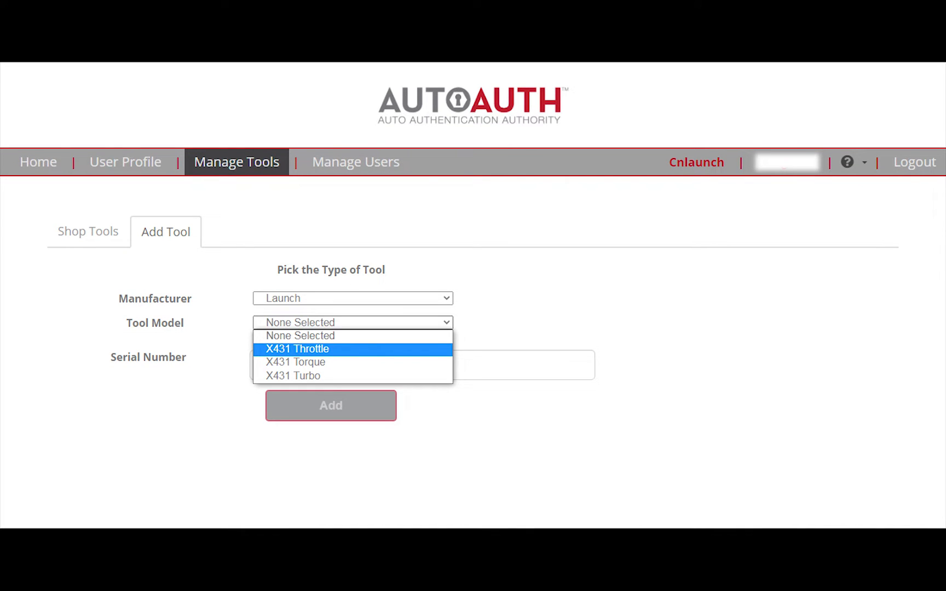
pyautogui.click(87, 231)
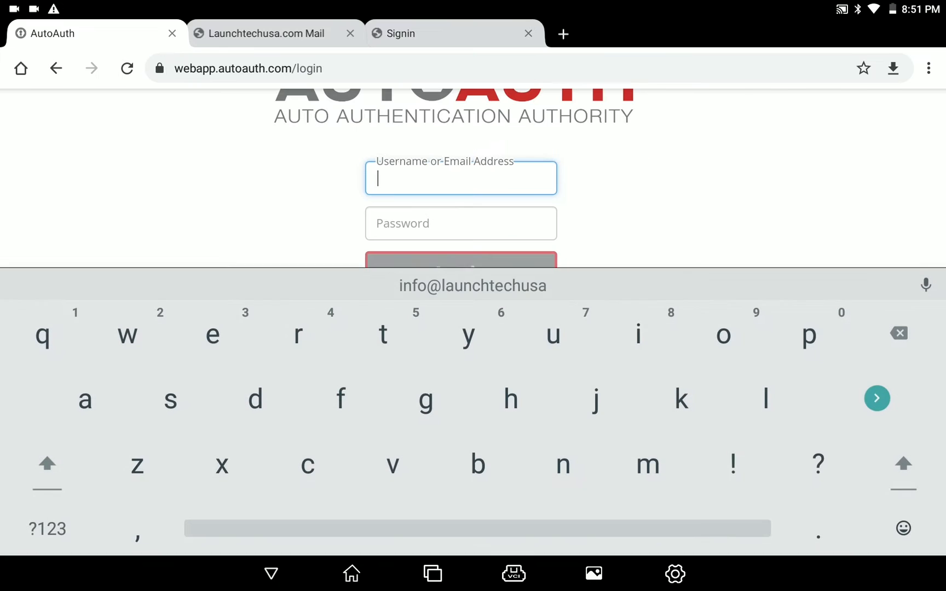
# - Log in to AutoAuth as 'launch.t' with the account password
pyautogui.write('launch.t')
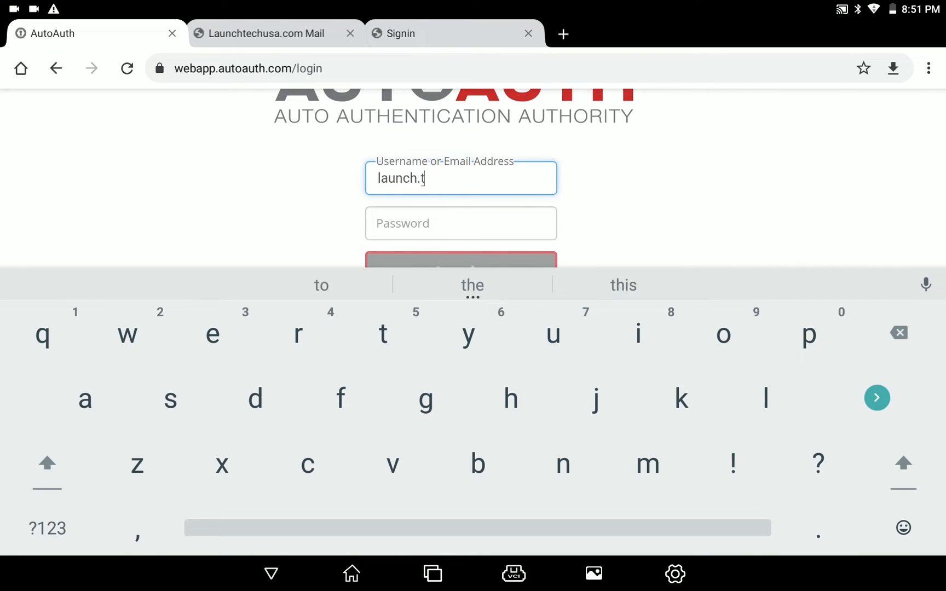
pyautogui.click(461, 223)
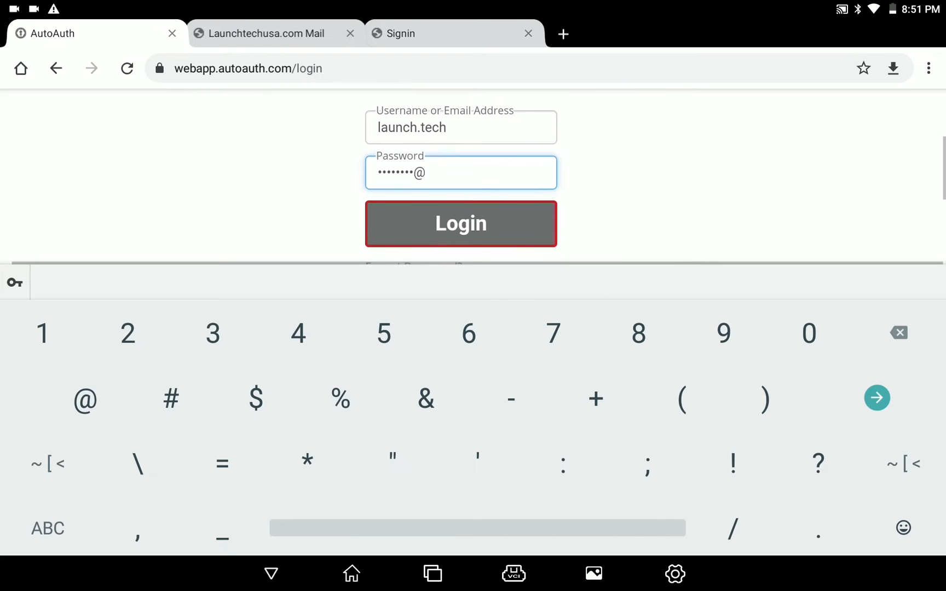
pyautogui.click(461, 223)
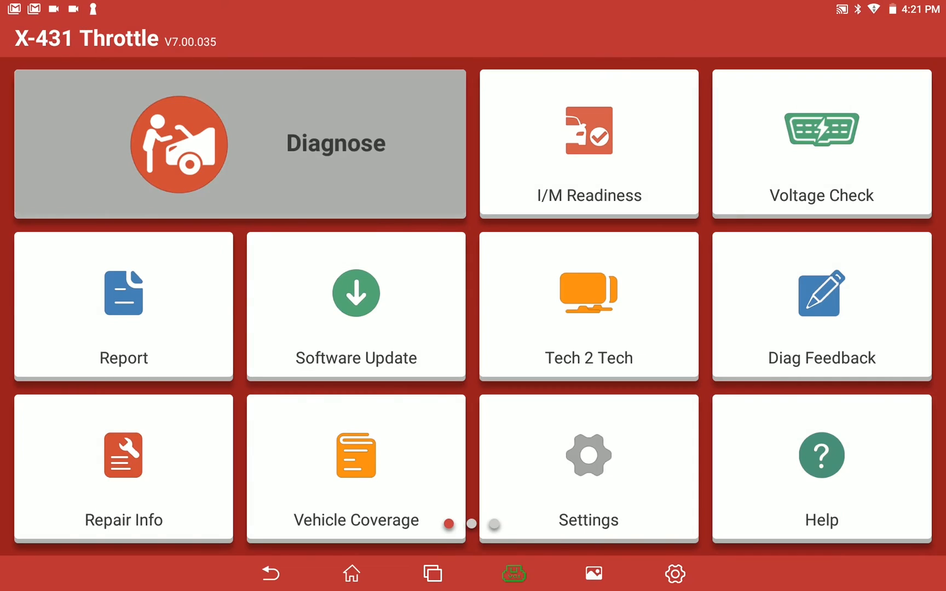
# - Run Diagnose and accept the detected 2020 Chrysler RAM 1500 vehicle information
pyautogui.click(239, 143)
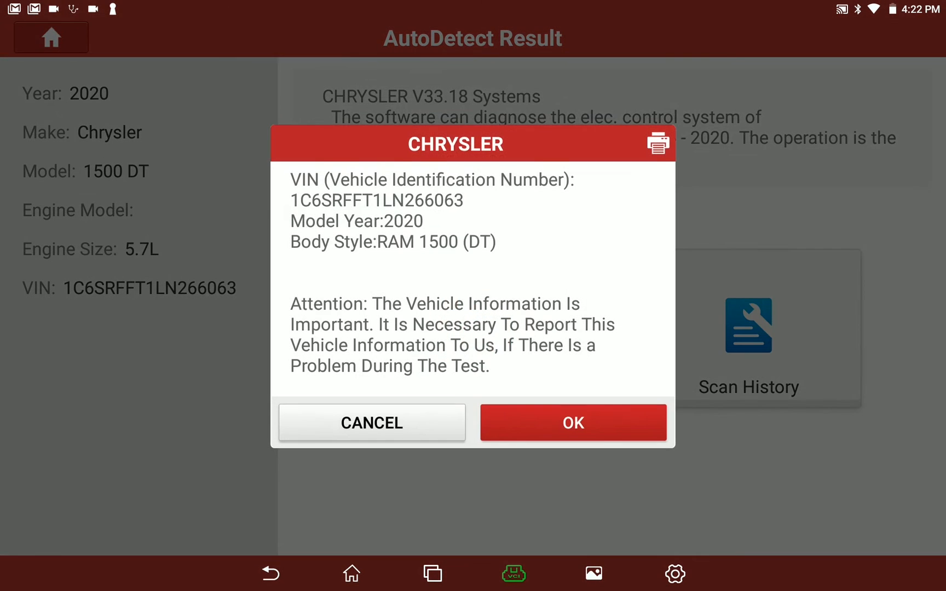
pyautogui.click(574, 422)
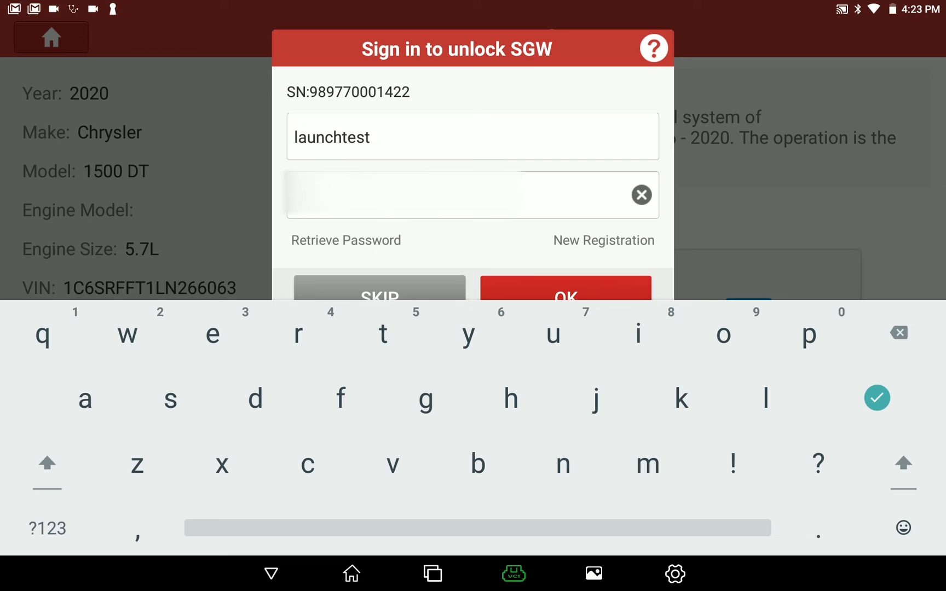
# - Submit the AutoAuth credentials in the SGW sign-in and acknowledge the unlock message
pyautogui.click(46, 529)
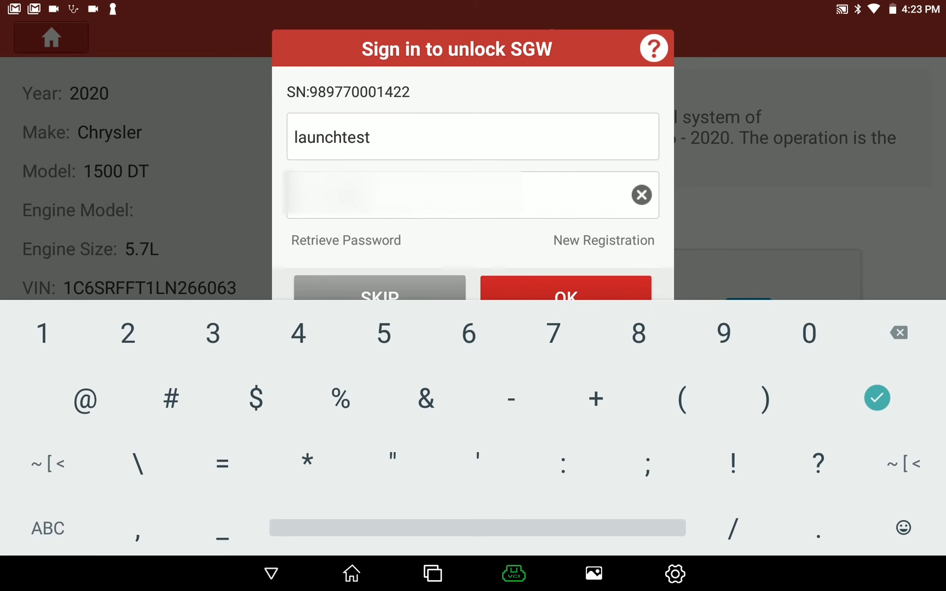
pyautogui.click(566, 296)
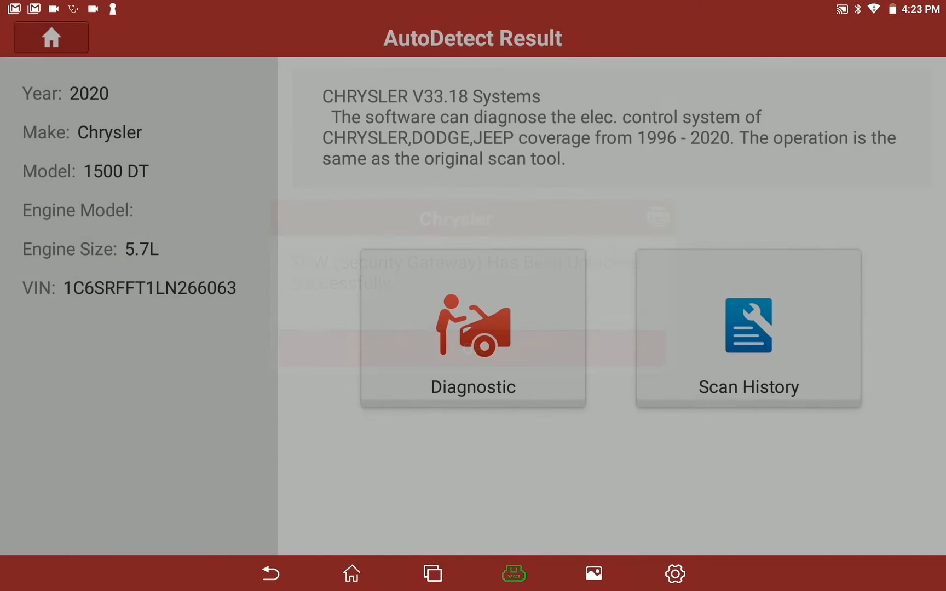
pyautogui.click(473, 332)
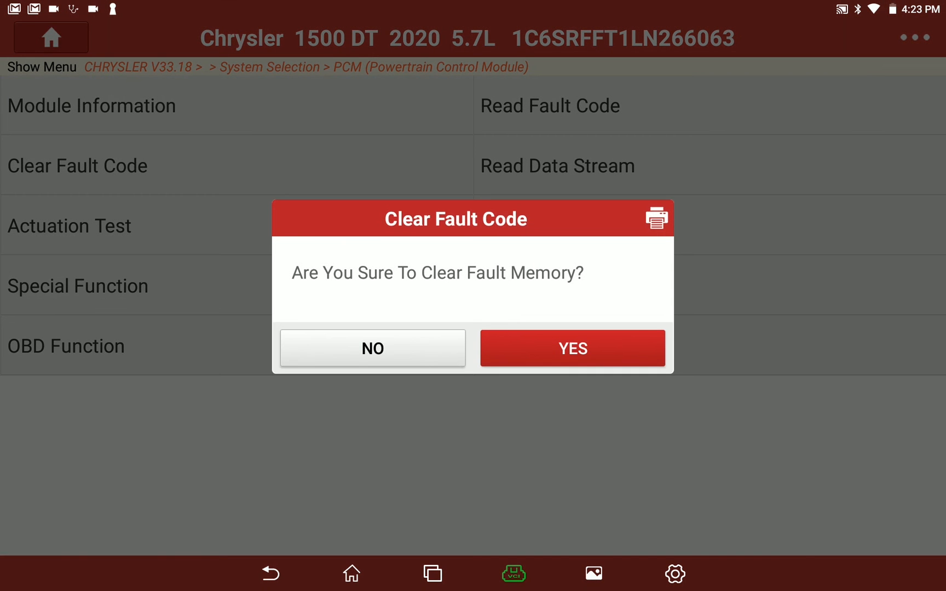
# - Confirm YES to clear the powertrain module's fault memory
pyautogui.click(573, 348)
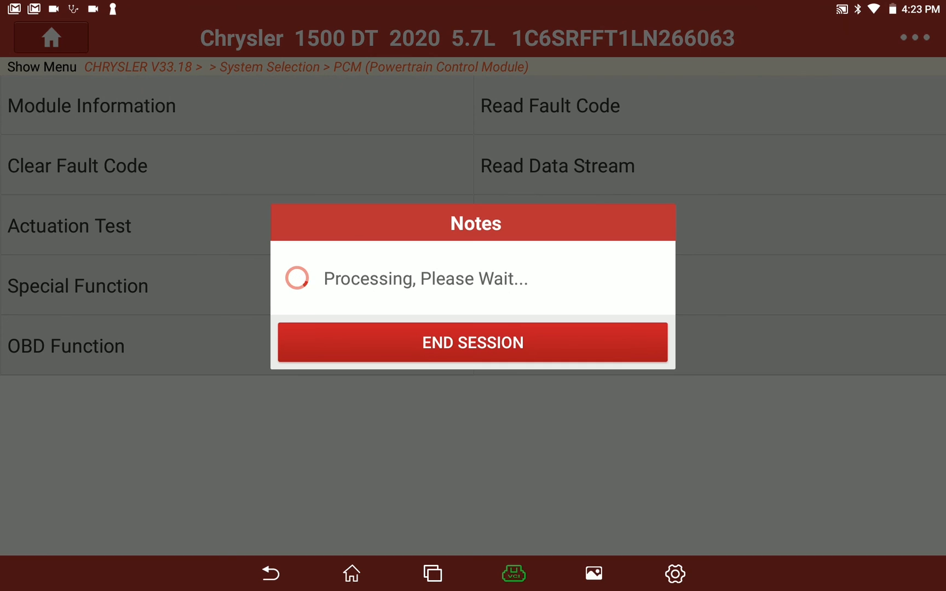